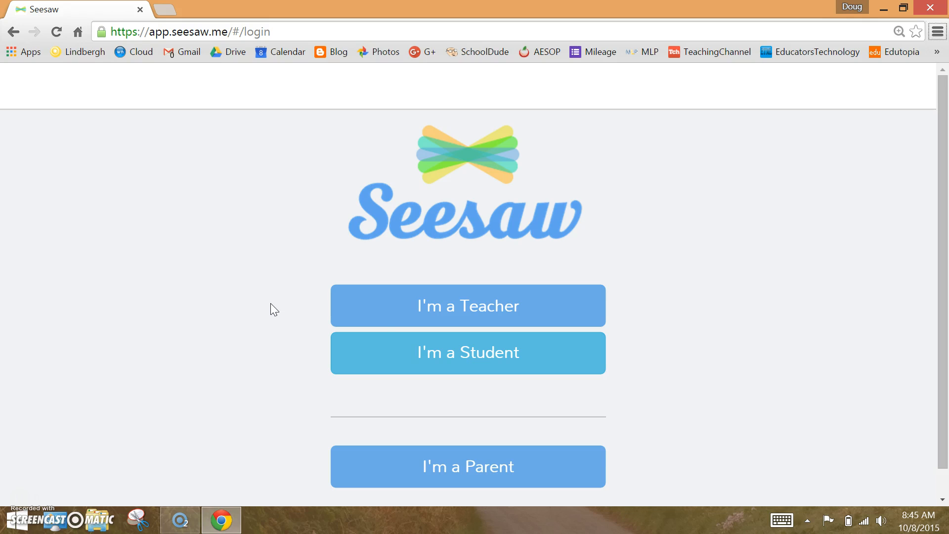
- Sign in to Seesaw as a teacher, landing on the empty classes page
click(467, 305)
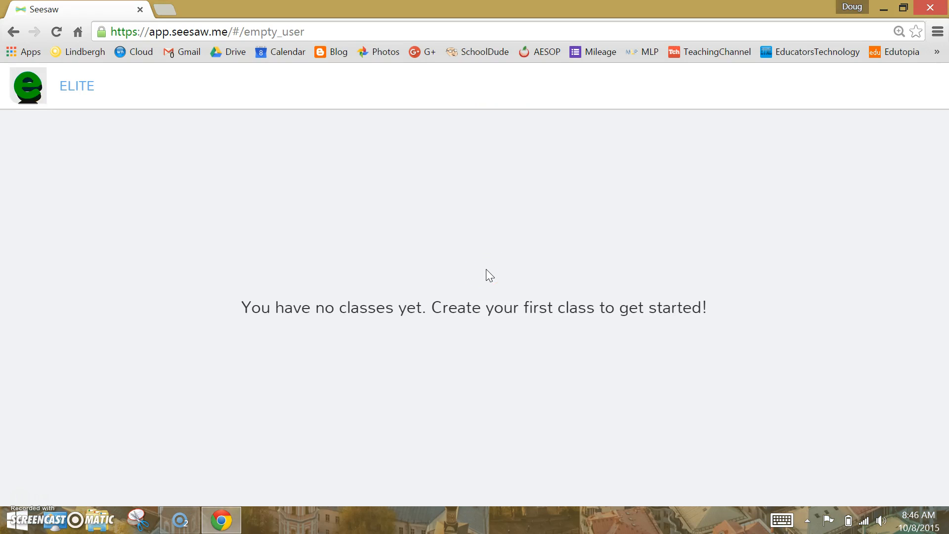
mouse_move(179, 193)
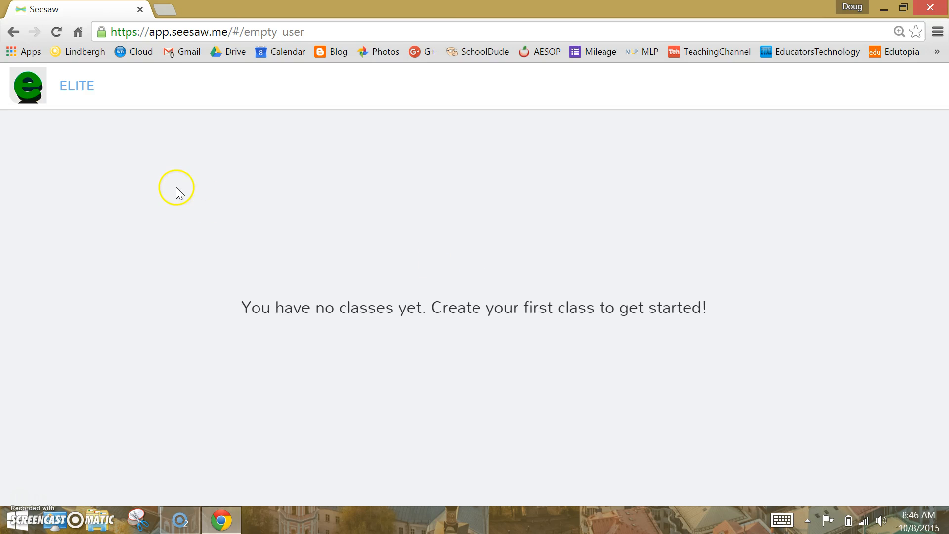
mouse_move(65, 97)
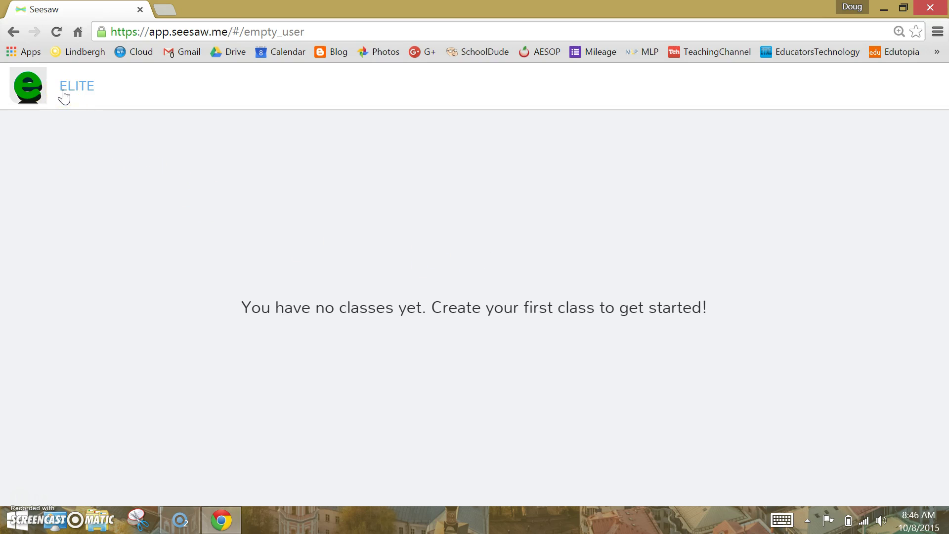
- Start a new class from the ELITE account's sidebar panel
click(28, 85)
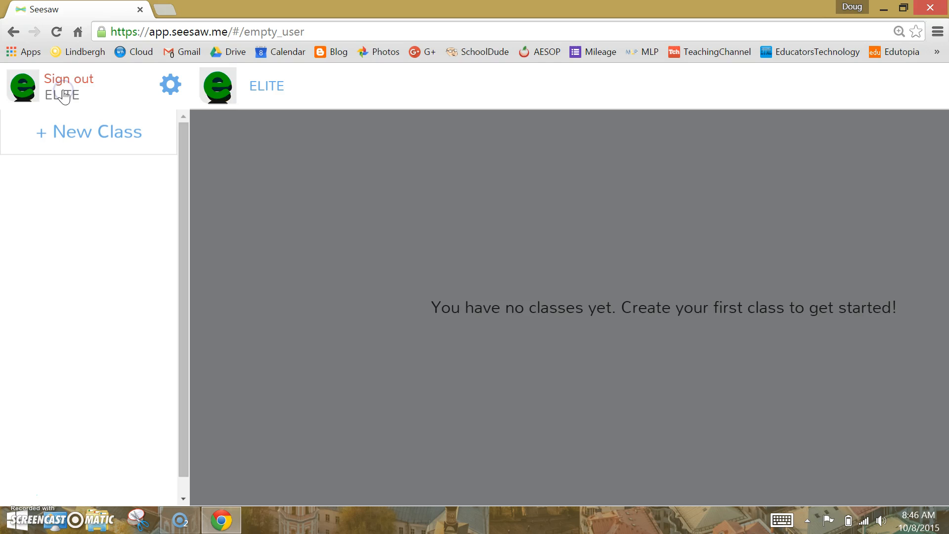
mouse_move(78, 131)
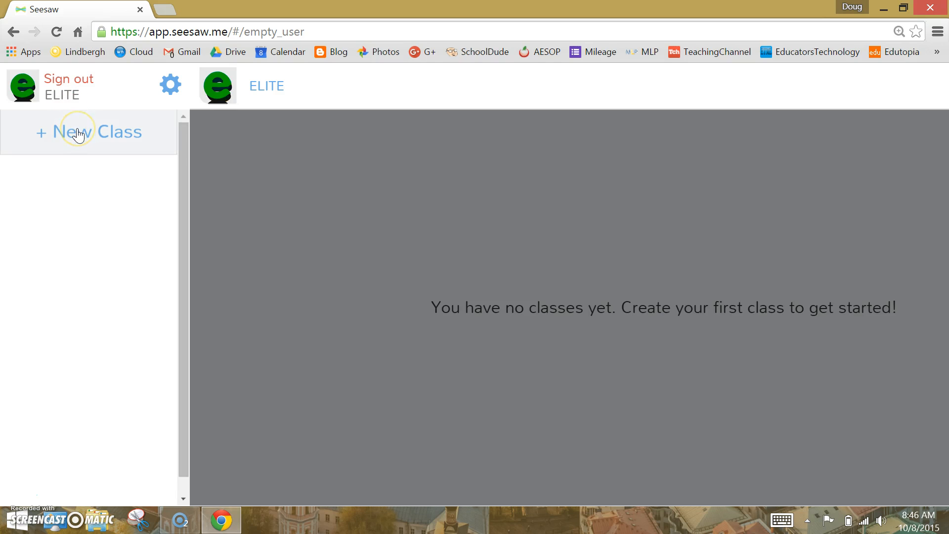
click(88, 132)
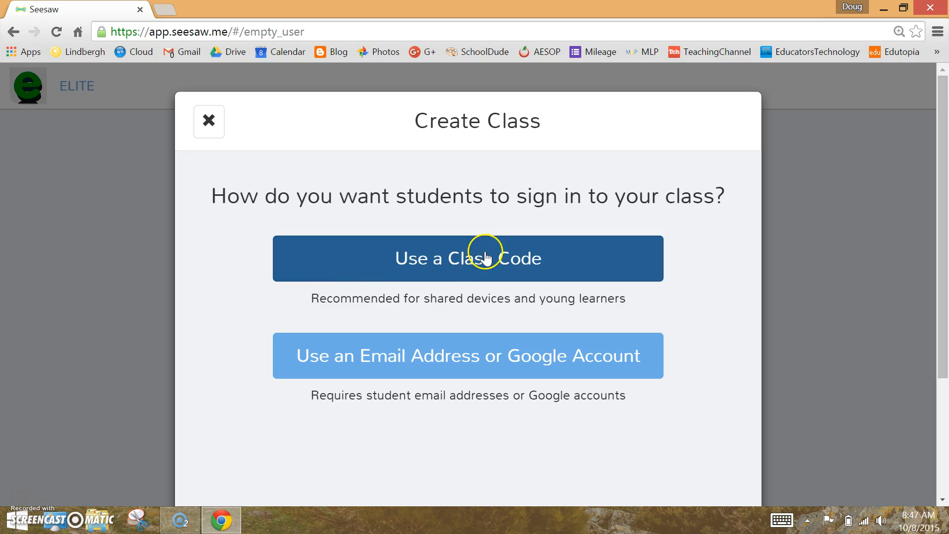
mouse_move(464, 277)
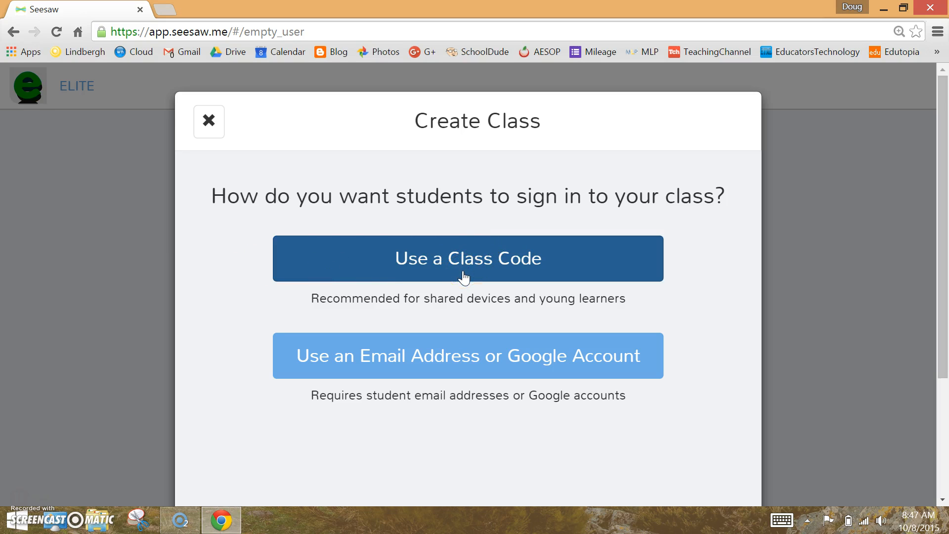
- Choose class-code sign-in, name the class ELITE and set grade level 3
click(468, 258)
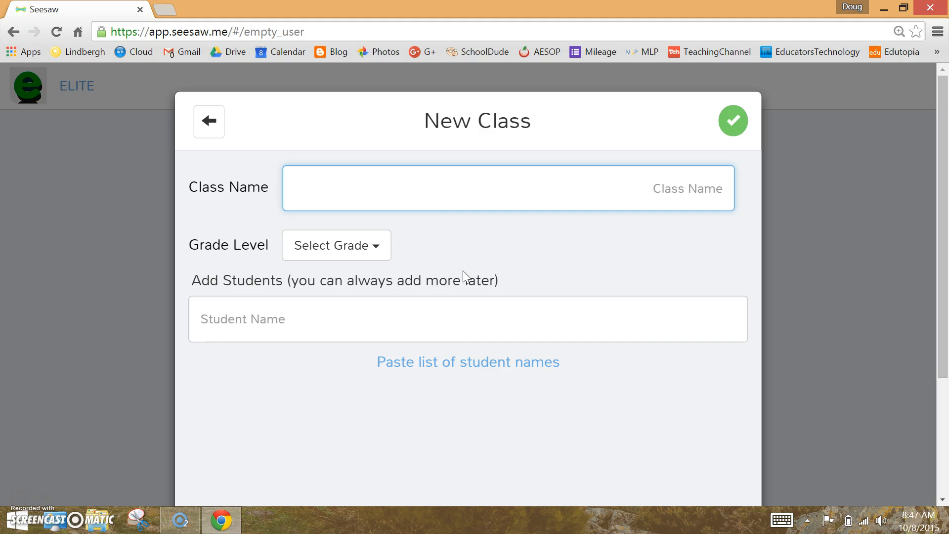
click(475, 187)
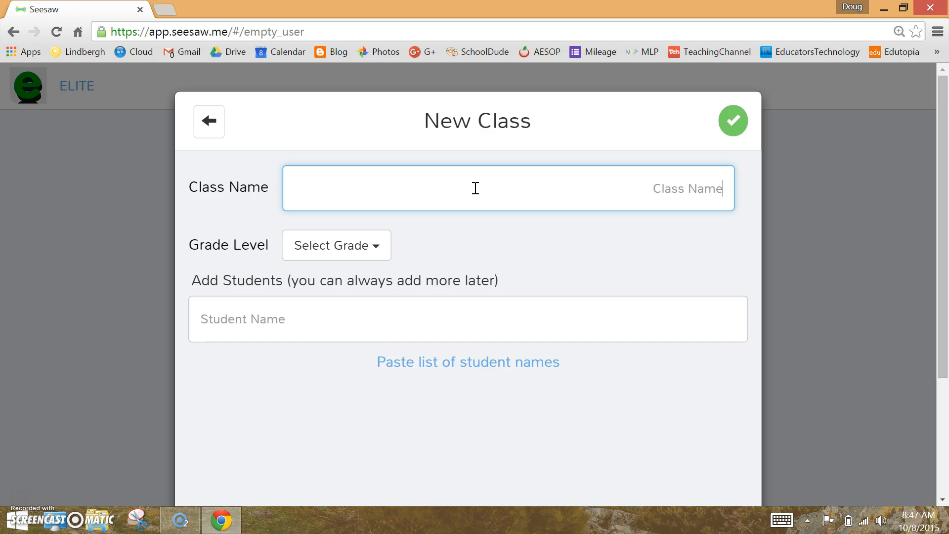
text(ELITE)
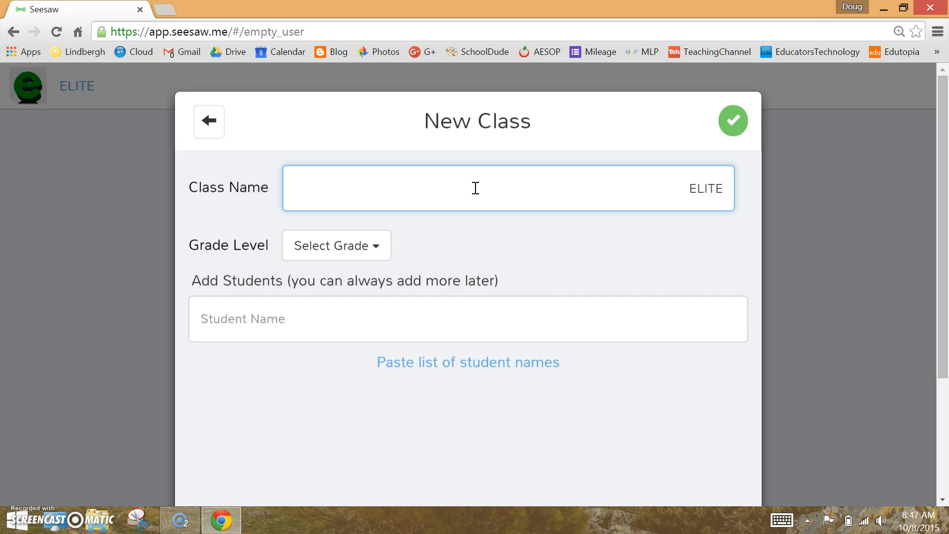
mouse_move(382, 249)
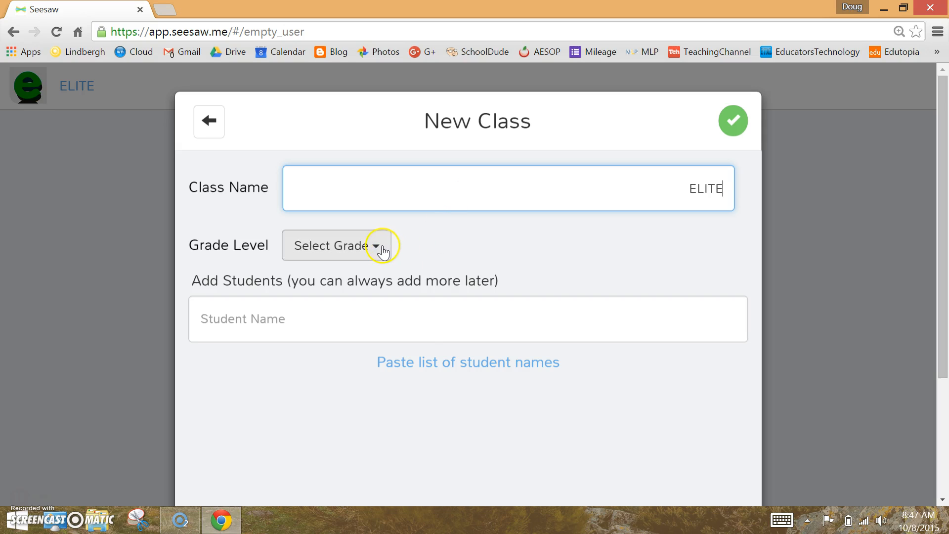
click(336, 245)
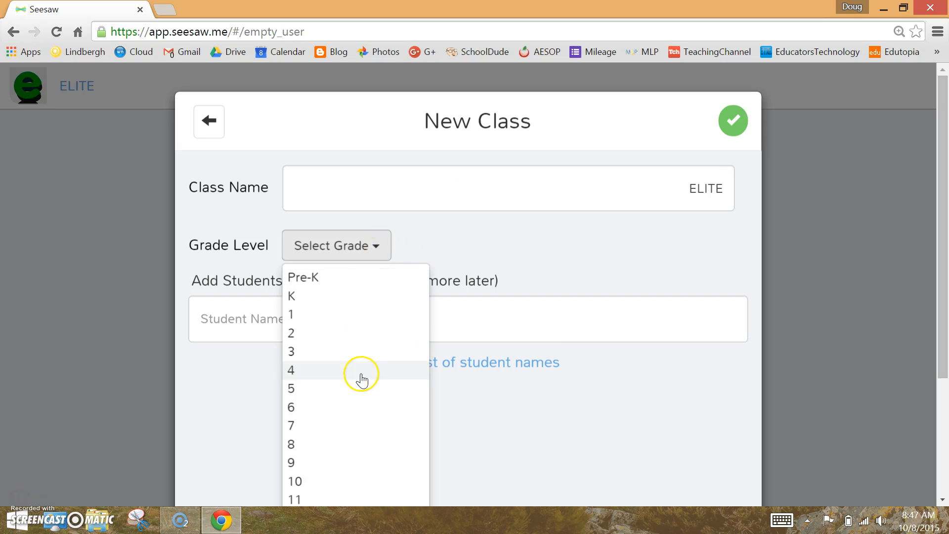
click(291, 352)
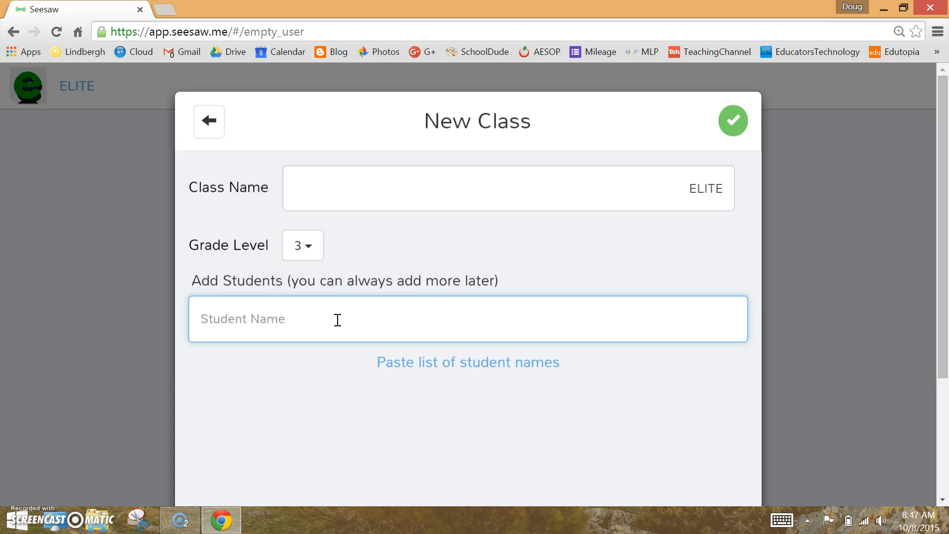
- Enter six students: Chandler B., Monica G., Rachel G., Phoebe B., Joey T., Ross G
text(Chandler B.)
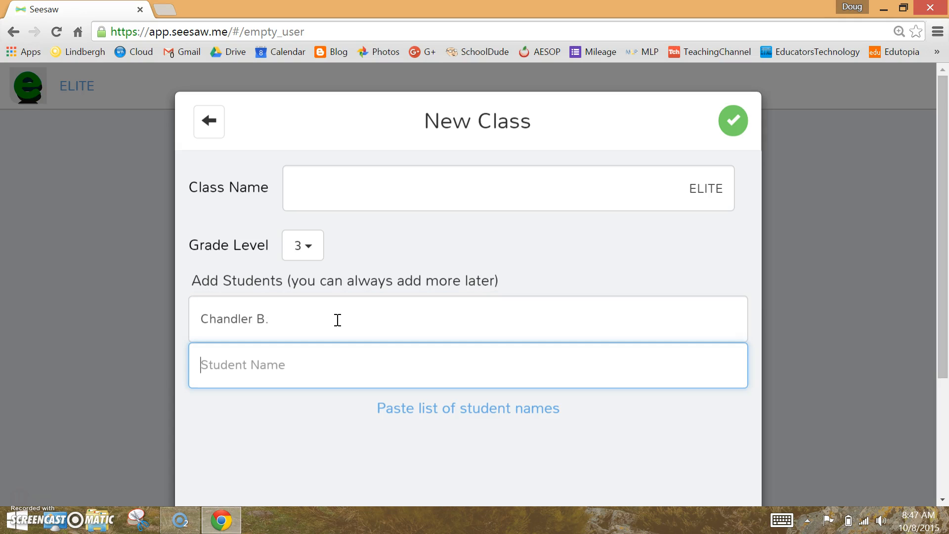
text(Monica G.)
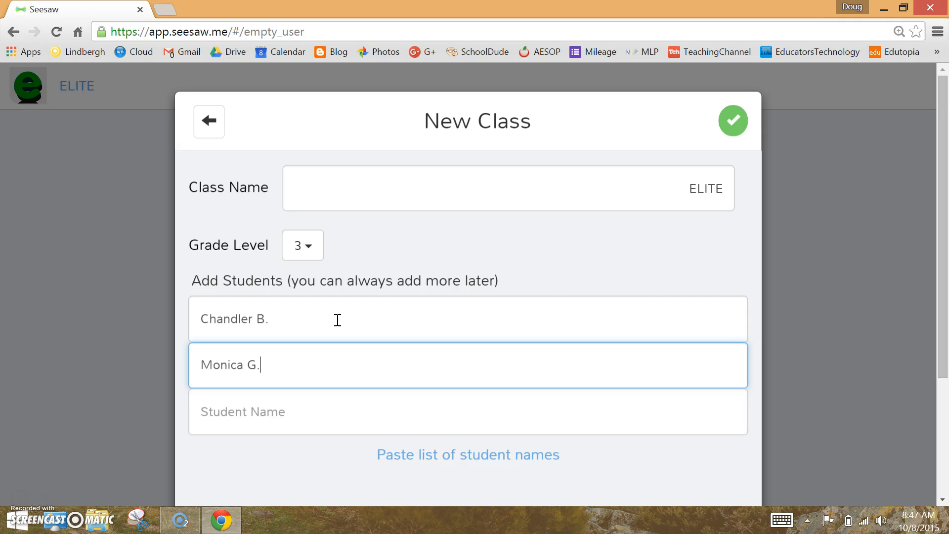
text(Rach)
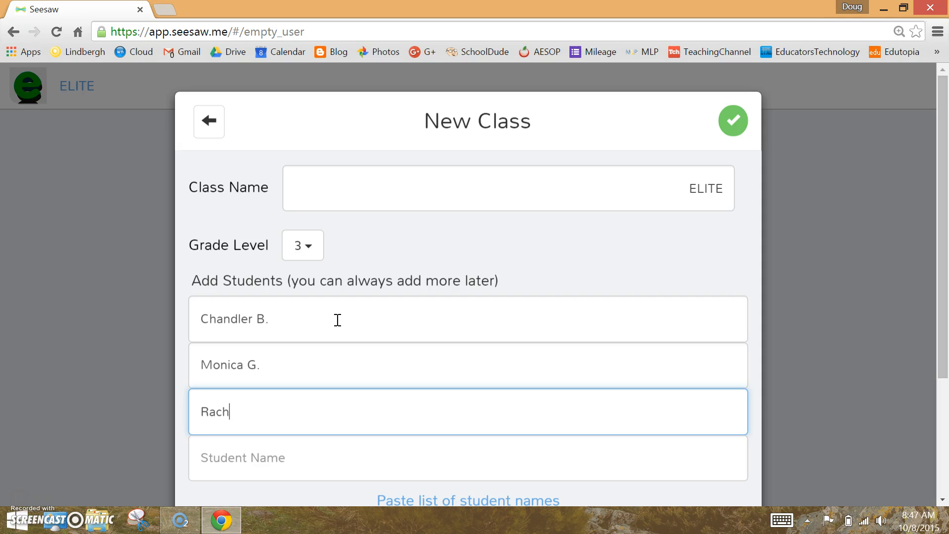
text(el G.)
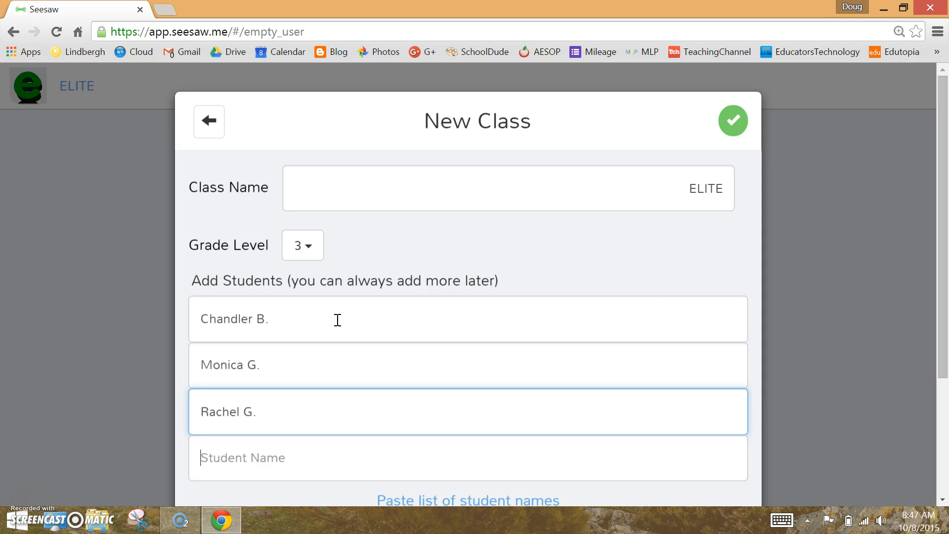
text(Pho)
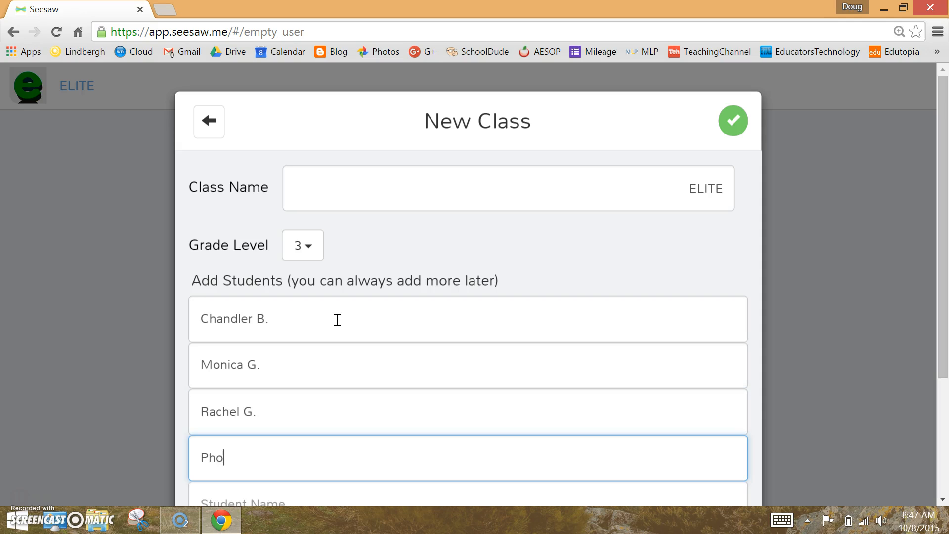
text(ebe B.)
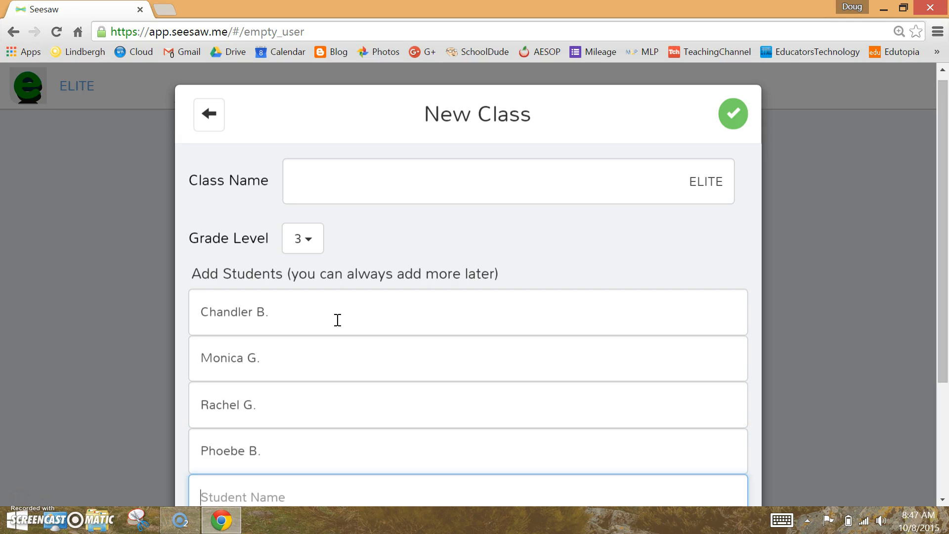
text(Joey T.)
text(Ro)
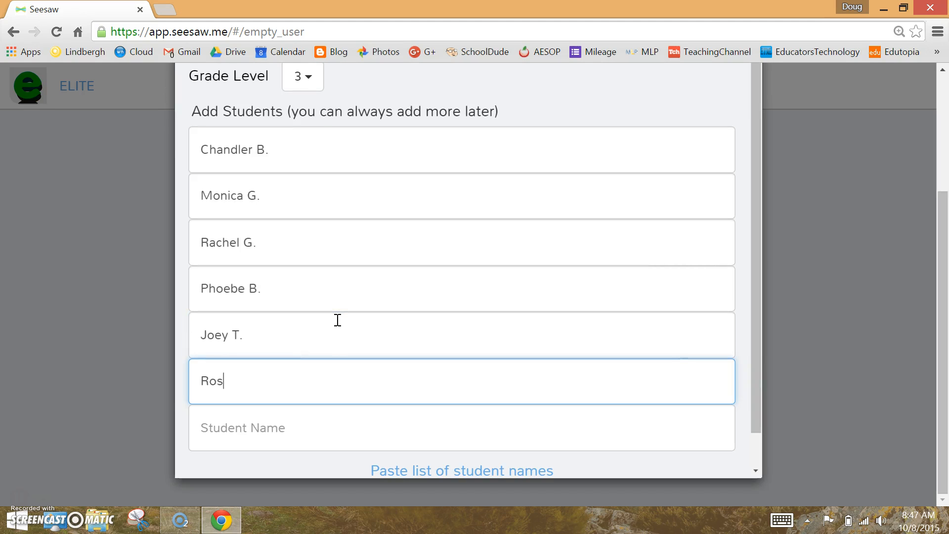
text(s G.)
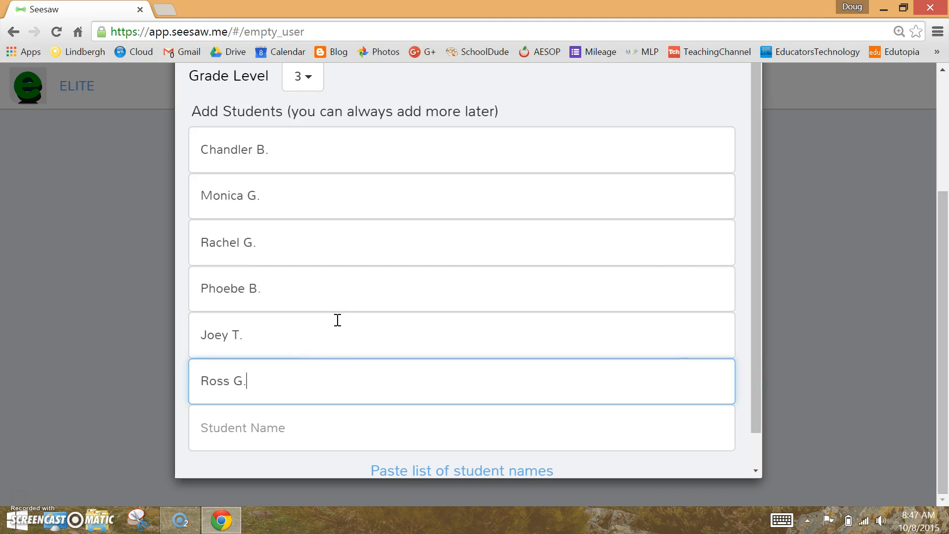
mouse_move(861, 282)
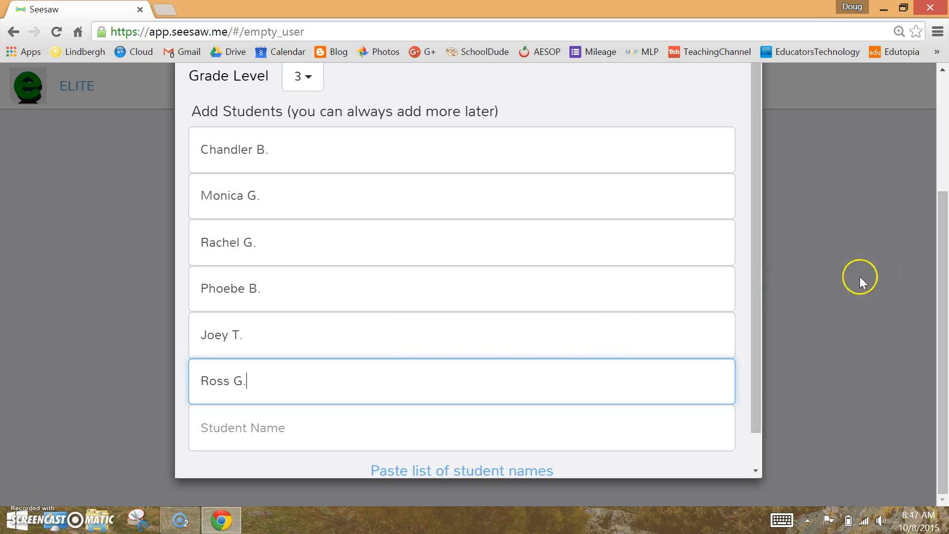
scroll(down, 3)
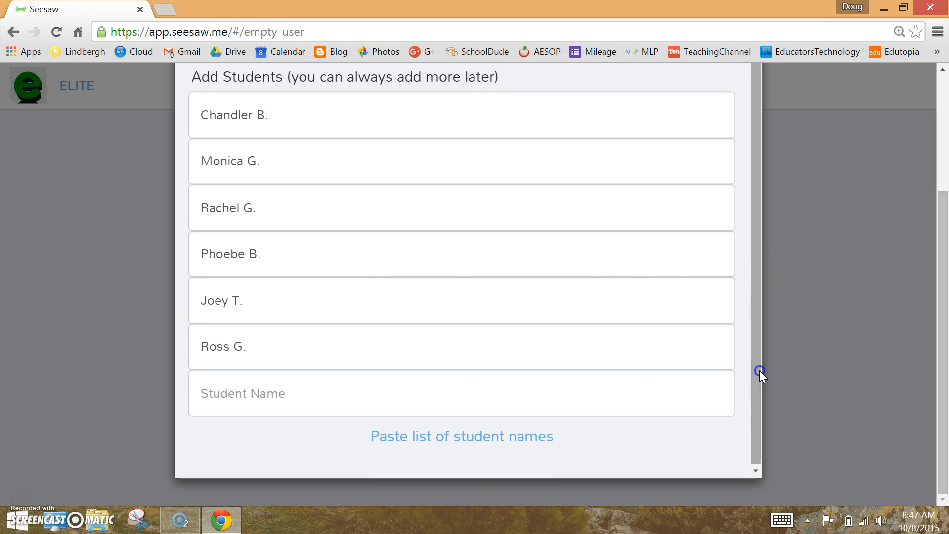
scroll(up, 3)
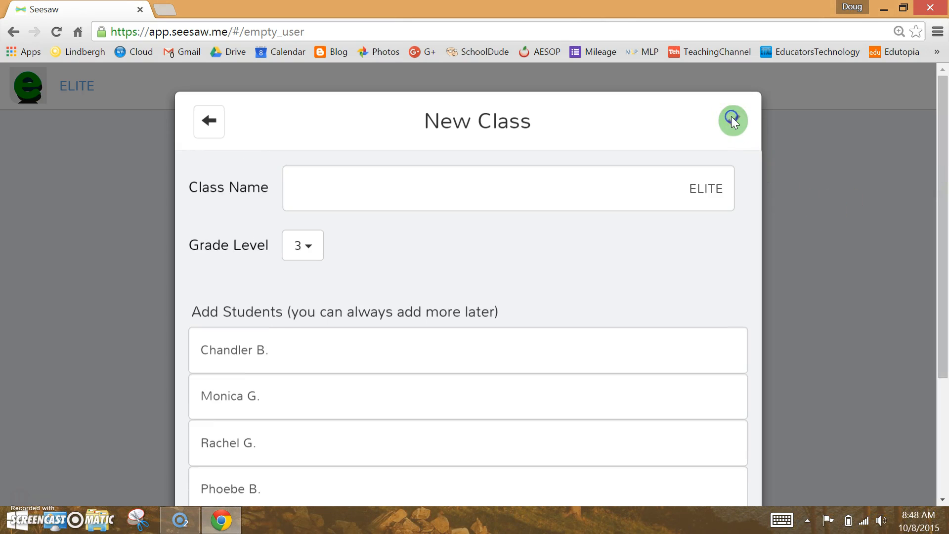
- Create the ELITE class and head to Gmail for the class QR code poster
click(732, 121)
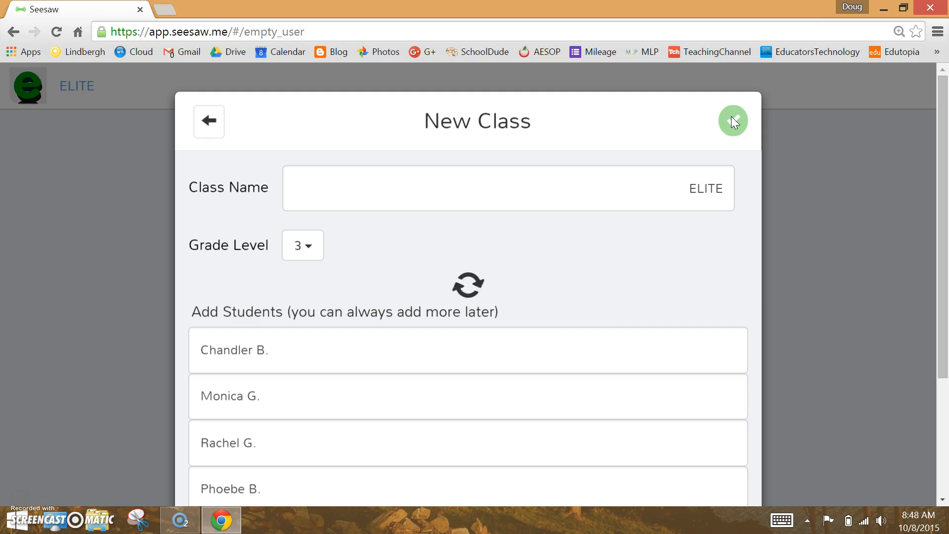
click(732, 120)
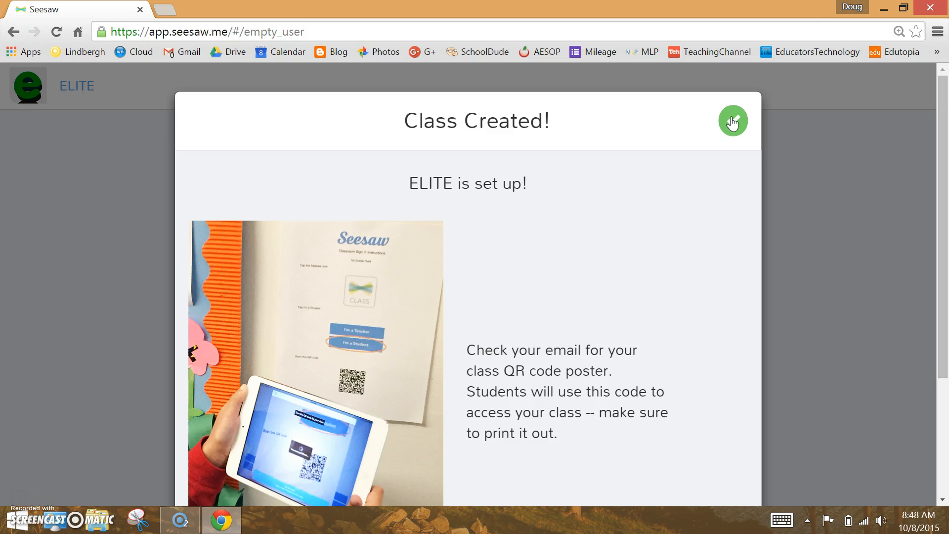
mouse_move(934, 135)
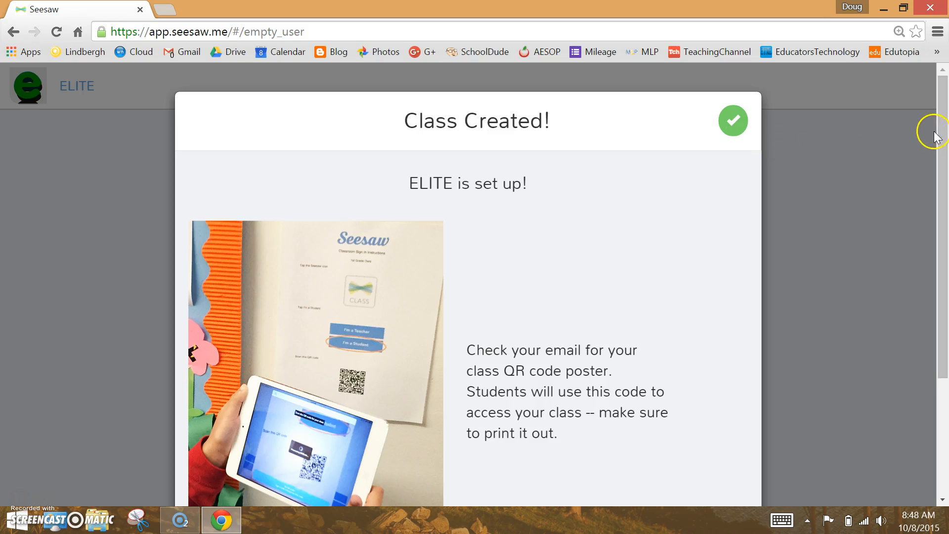
scroll(down, 3)
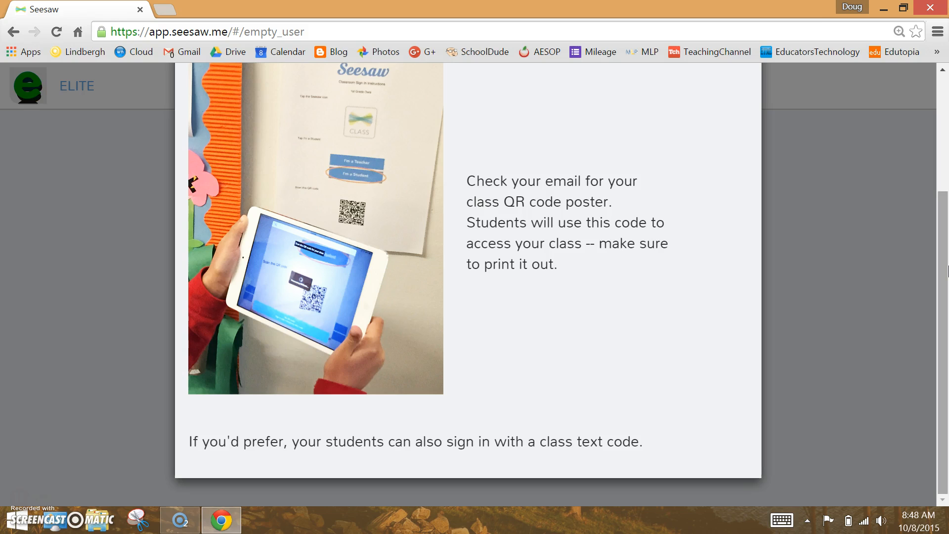
click(362, 9)
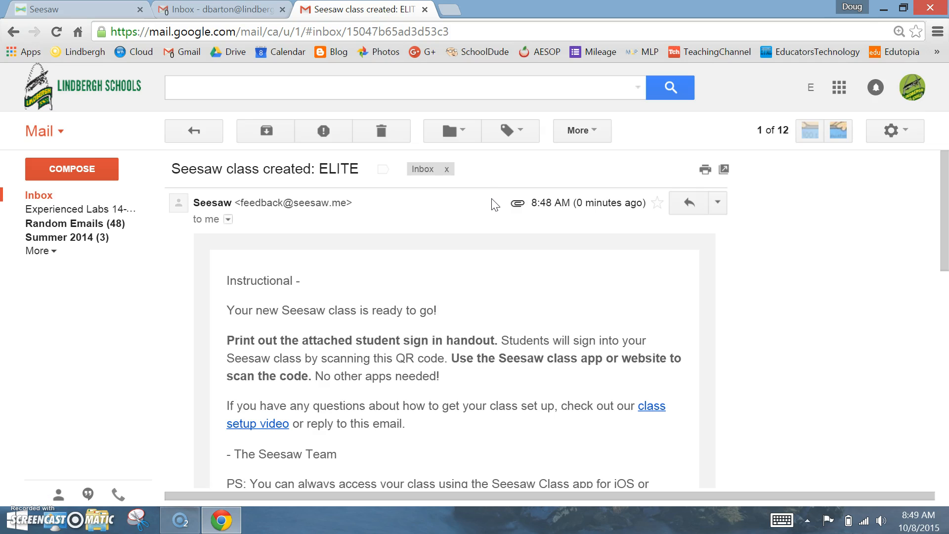
mouse_move(944, 206)
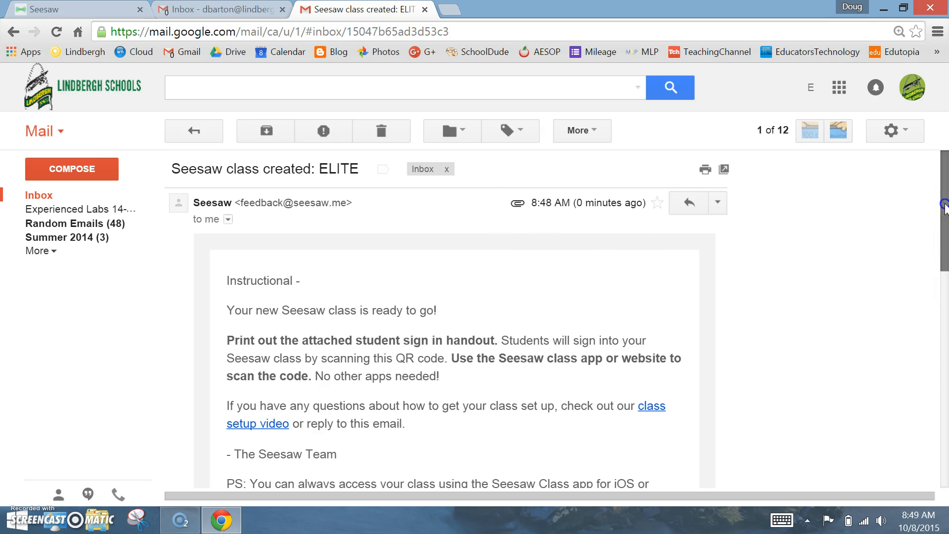
- Download the class.pdf attachment from the Seesaw email and open it
scroll(down, 3)
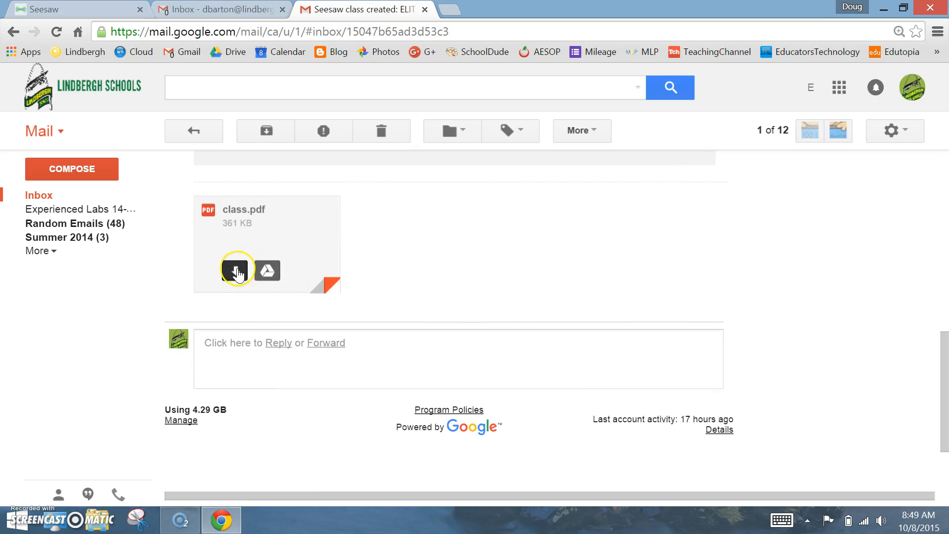
click(235, 270)
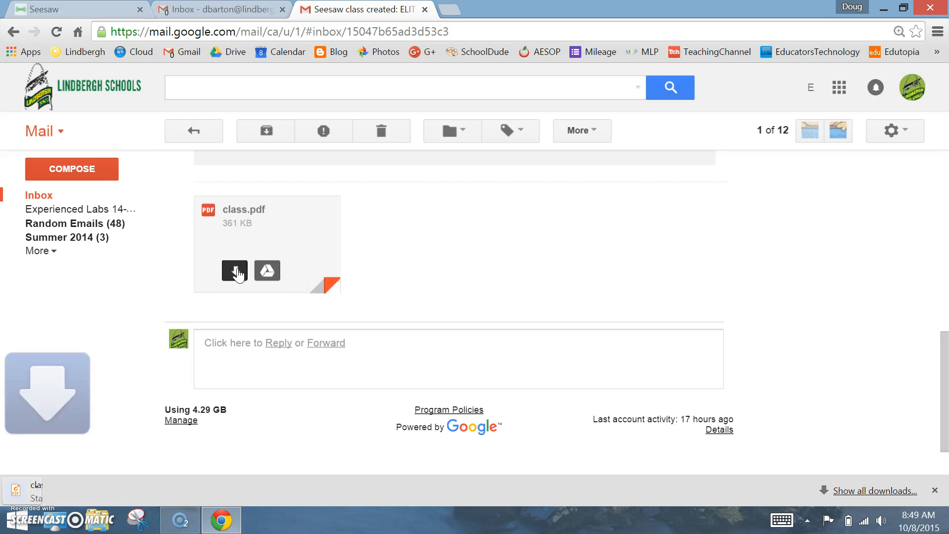
click(235, 270)
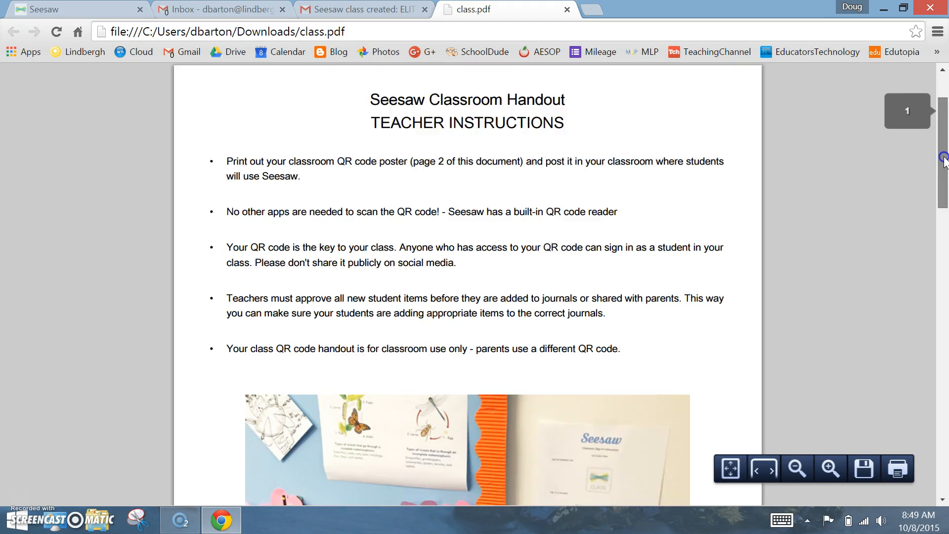
- Scroll class.pdf to page 2 with the ELITE student sign-in steps and QR code
scroll(down, 3)
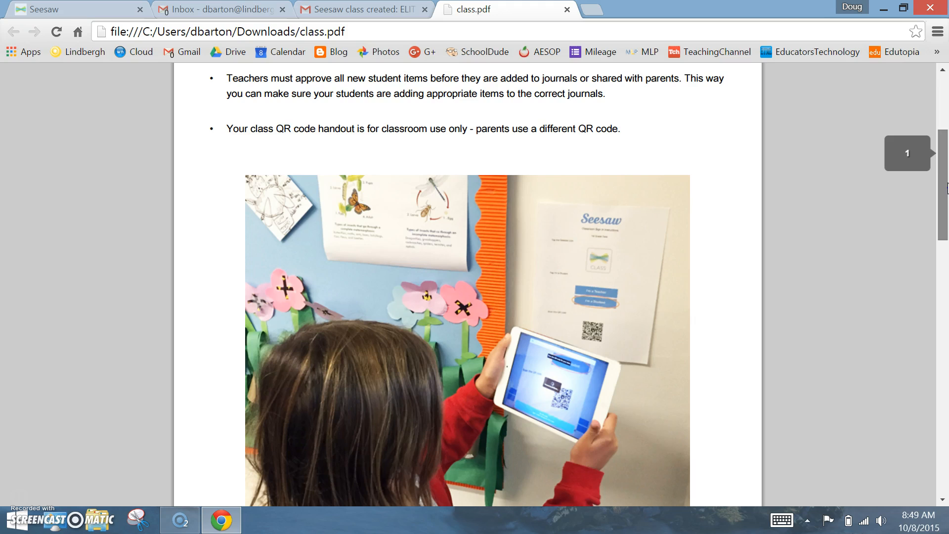
scroll(down, 3)
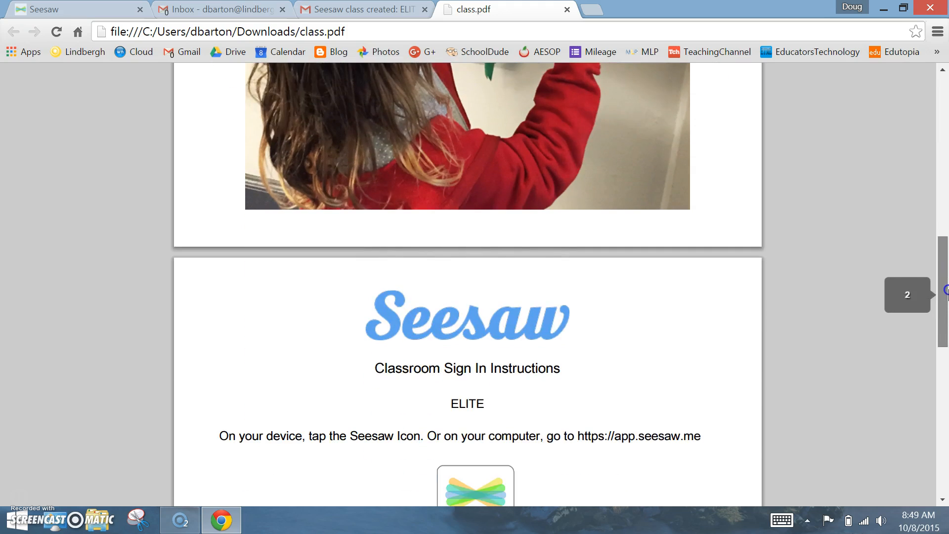
scroll(down, 3)
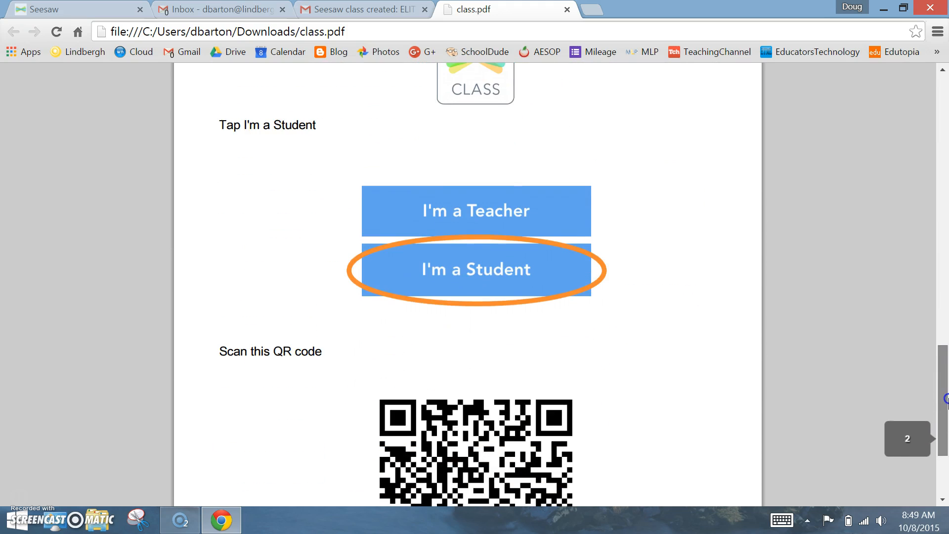
scroll(up, 3)
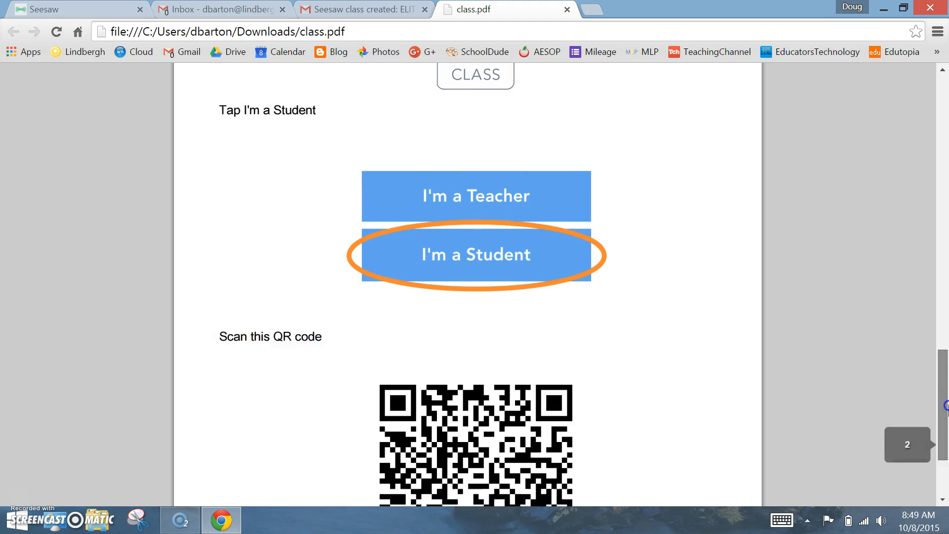
scroll(down, 3)
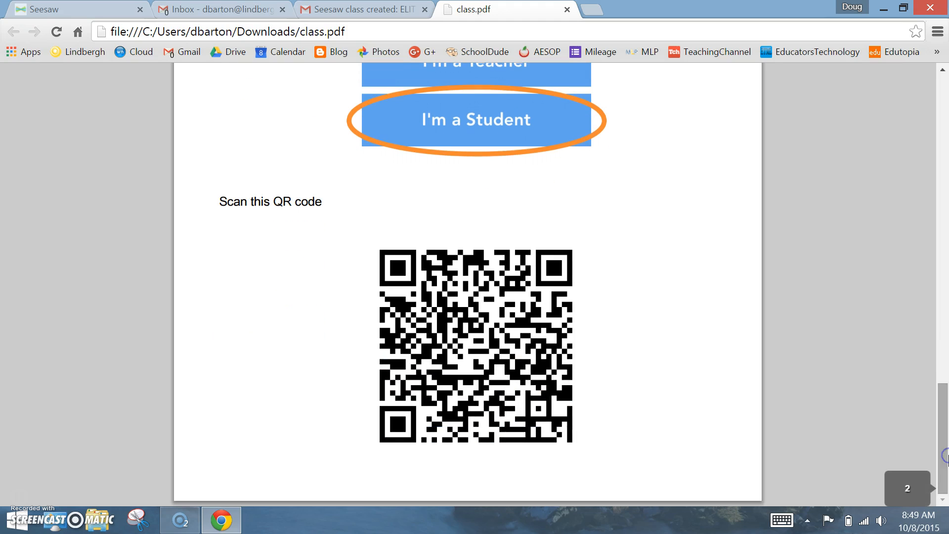